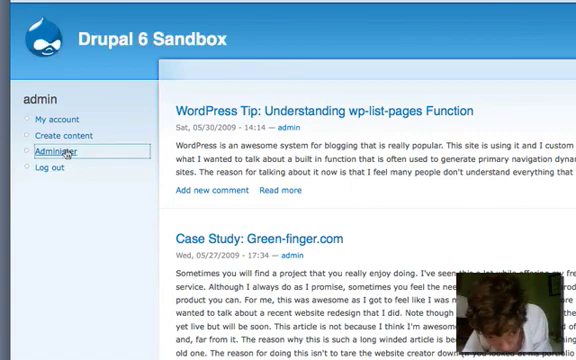
- Review the Modules list to confirm Views and Views UI are enabled
{"action": "left_click", "coordinate": [46, 152]}
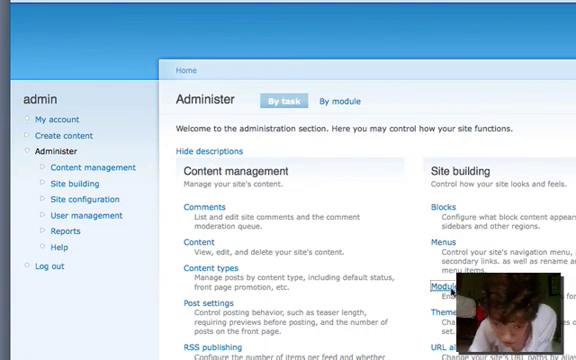
{"action": "left_click", "coordinate": [438, 287]}
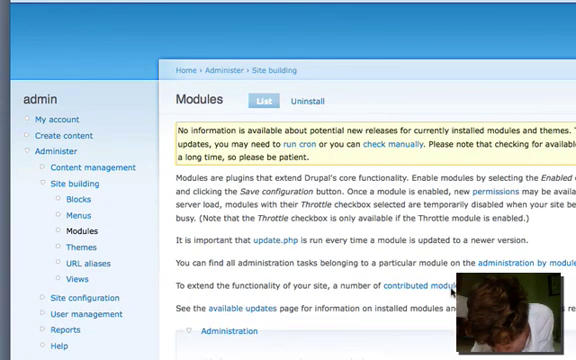
{"action": "scroll", "scroll_direction": "down", "scroll_amount": 3}
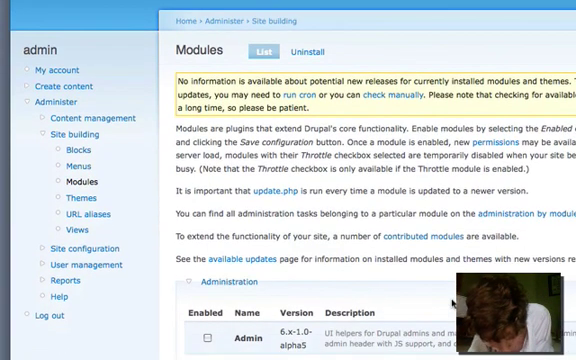
{"action": "scroll", "scroll_direction": "down", "scroll_amount": 3}
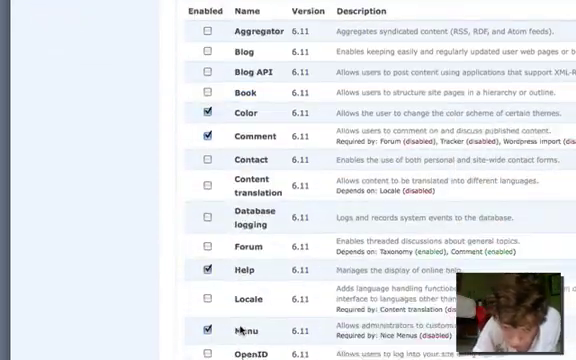
{"action": "scroll", "scroll_direction": "down", "scroll_amount": 3}
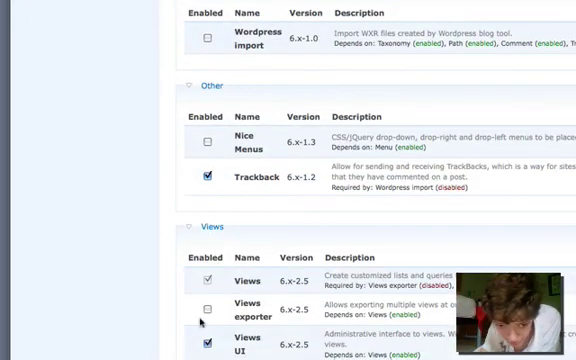
{"action": "mouse_move", "coordinate": [249, 258]}
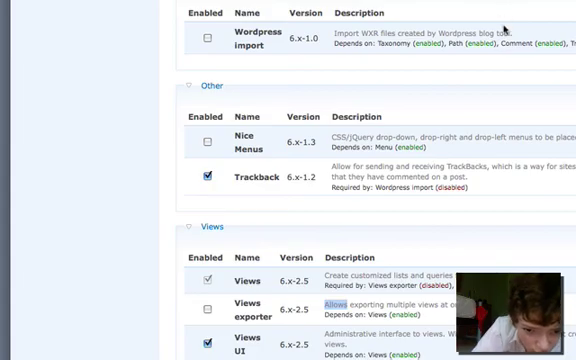
{"action": "scroll", "scroll_direction": "down", "scroll_amount": 3}
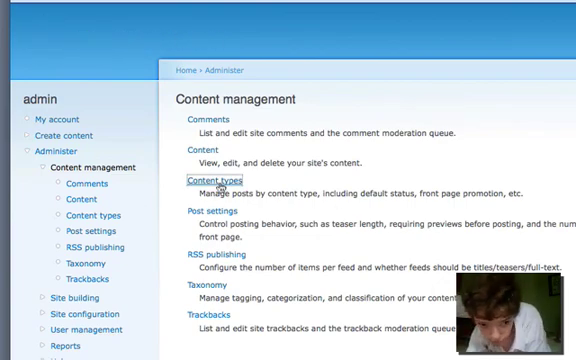
- Go from the Content types list (Page, Story) to the blank Add content type form
{"action": "left_click", "coordinate": [213, 184]}
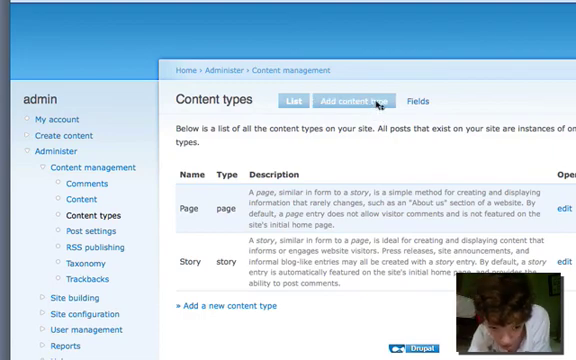
{"action": "left_click", "coordinate": [356, 100]}
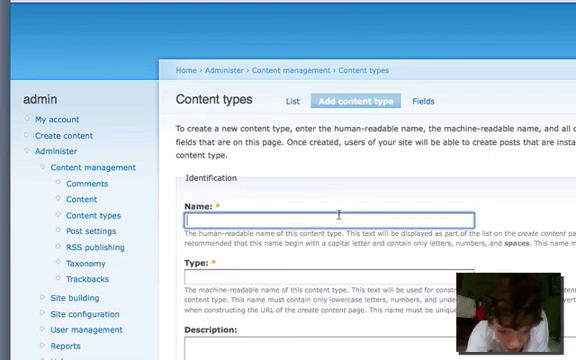
- Enter name 'Question' and machine type 'question', collapsing Comment settings
{"action": "type", "text": "w"}
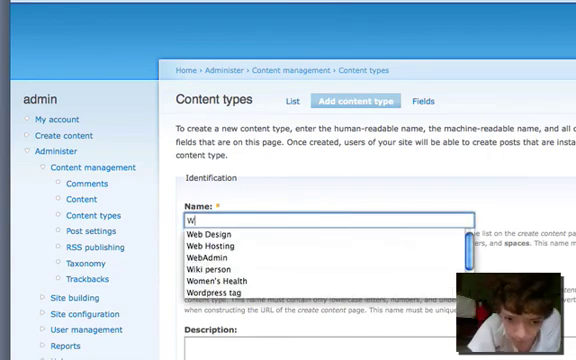
{"action": "type", "text": "Q"}
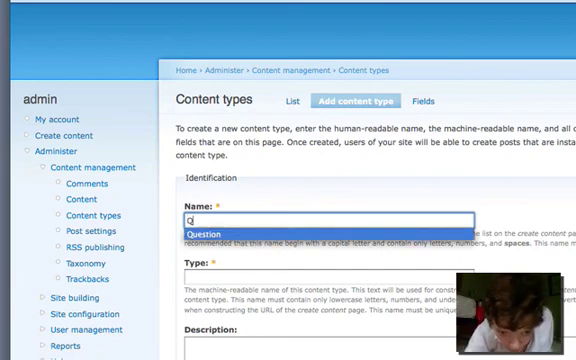
{"action": "scroll", "scroll_direction": "down", "scroll_amount": 3}
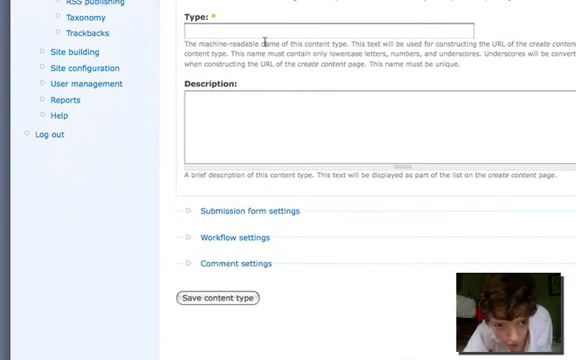
{"action": "type", "text": "q"}
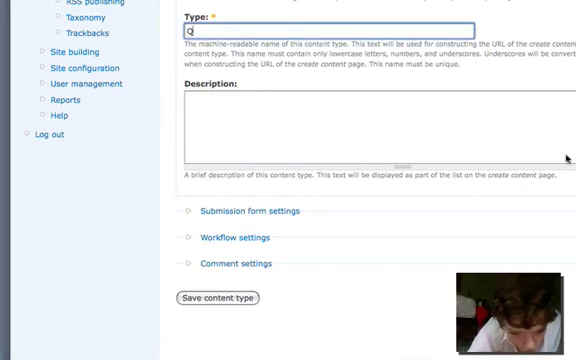
{"action": "type", "text": "U"}
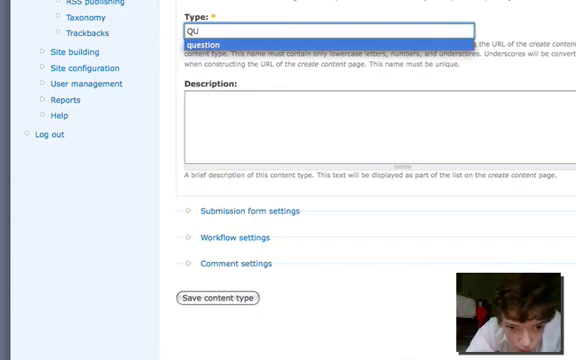
{"action": "left_click", "coordinate": [210, 42]}
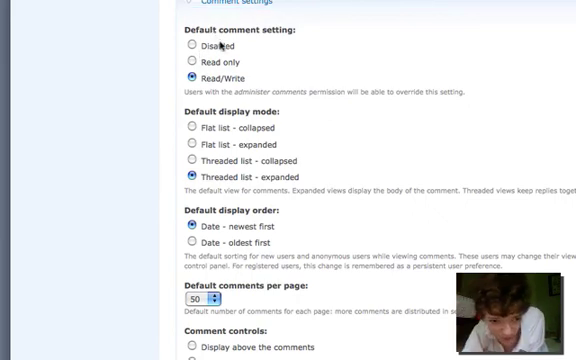
{"action": "left_click", "coordinate": [189, 49]}
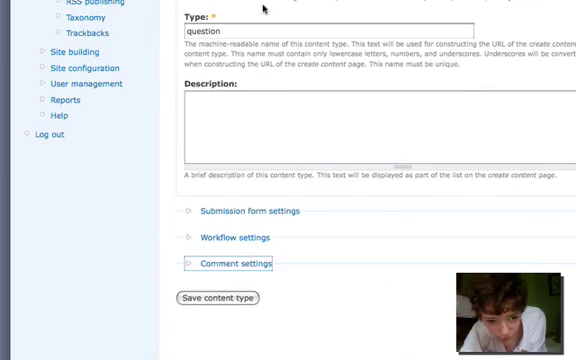
{"action": "mouse_move", "coordinate": [262, 165]}
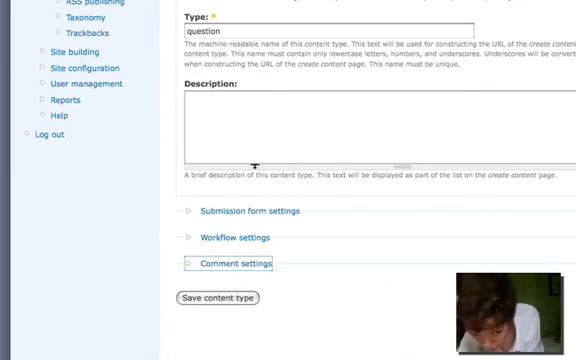
{"action": "left_click", "coordinate": [241, 211]}
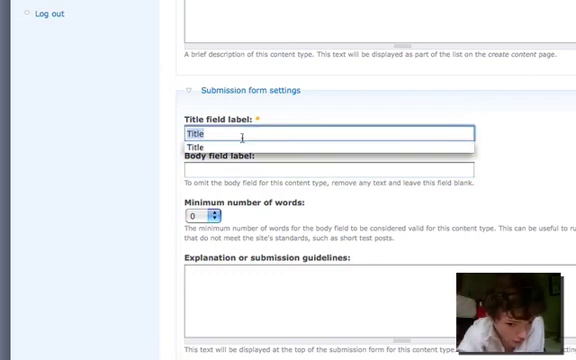
- Label the title field 'Question' and save the Question content type
{"action": "type", "text": "W"}
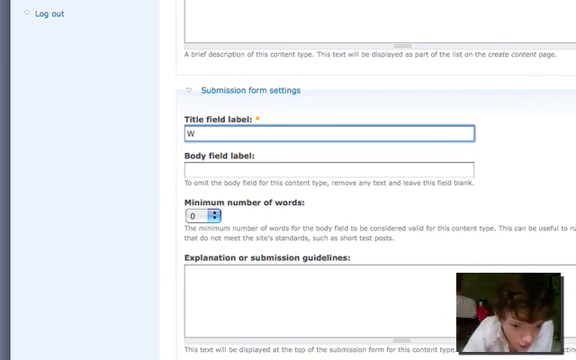
{"action": "key", "text": "backspace"}
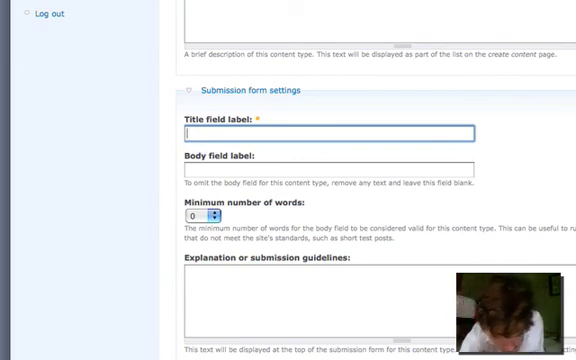
{"action": "type", "text": "Q"}
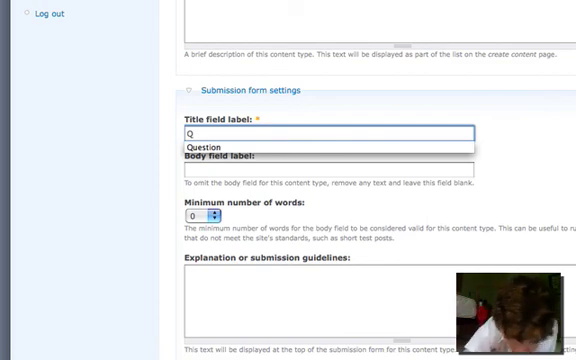
{"action": "type", "text": "uestion"}
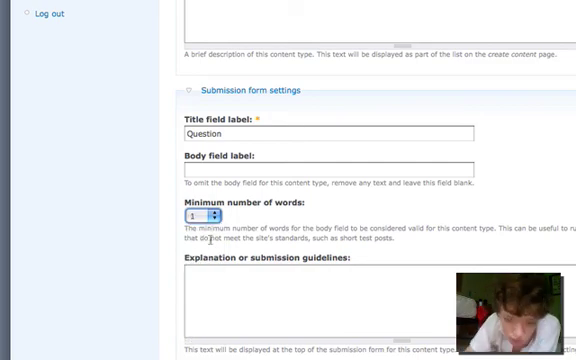
{"action": "scroll", "scroll_direction": "down", "scroll_amount": 3}
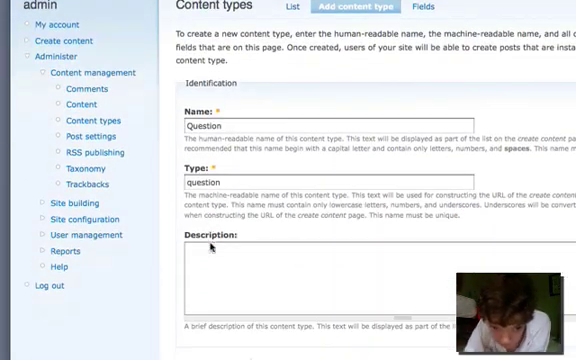
{"action": "scroll", "scroll_direction": "down", "scroll_amount": 3}
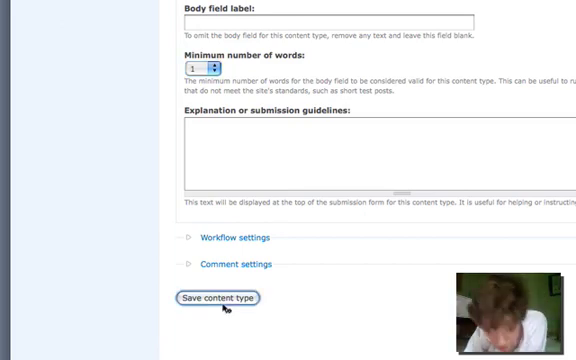
{"action": "left_click", "coordinate": [217, 298]}
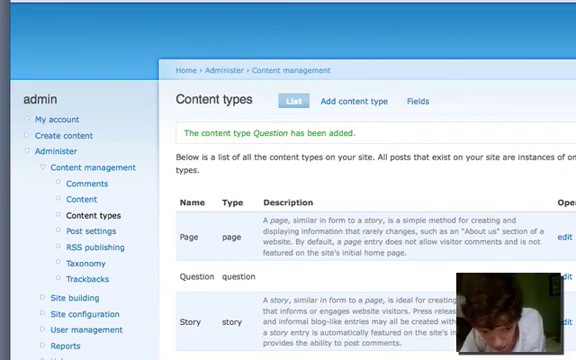
{"action": "left_click", "coordinate": [356, 101]}
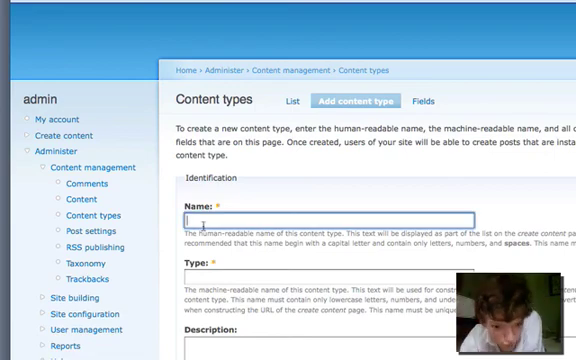
- Enter name 'Answer' and machine type 'answer', collapsing Comment settings
{"action": "type", "text": "A"}
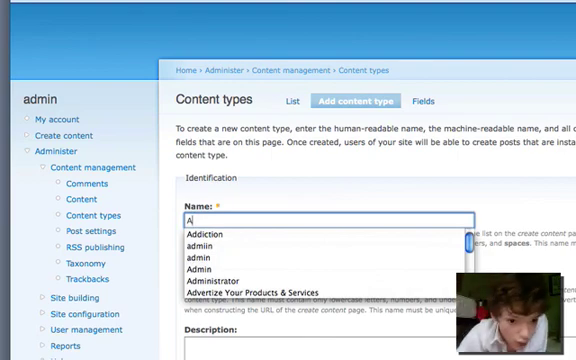
{"action": "type", "text": "nswer"}
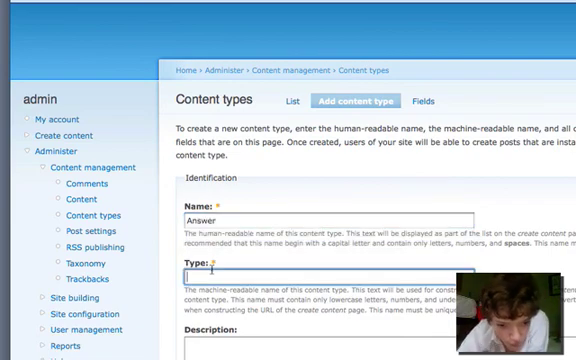
{"action": "type", "text": "A"}
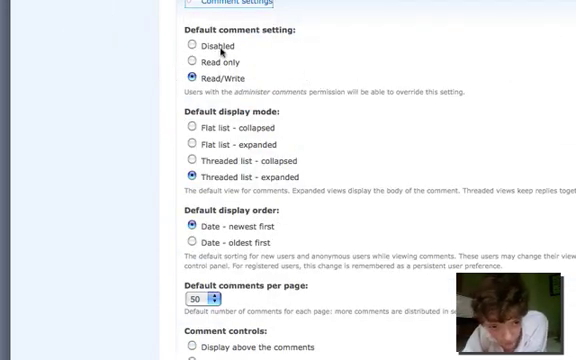
{"action": "left_click", "coordinate": [189, 48]}
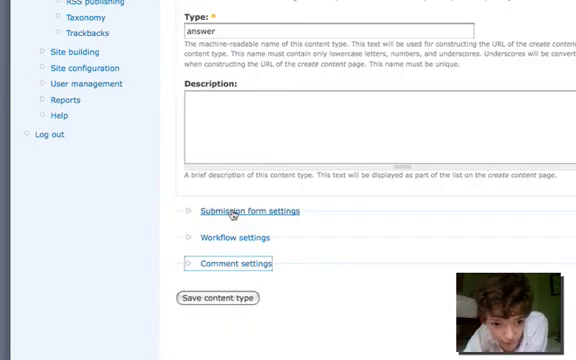
- Relabel the title field 'Answer' and save the Answer content type
{"action": "left_click", "coordinate": [240, 211]}
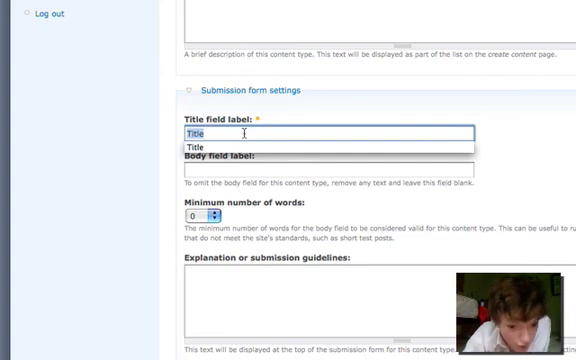
{"action": "type", "text": "A"}
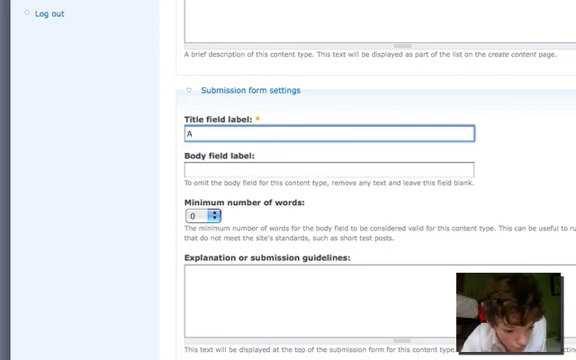
{"action": "type", "text": "n"}
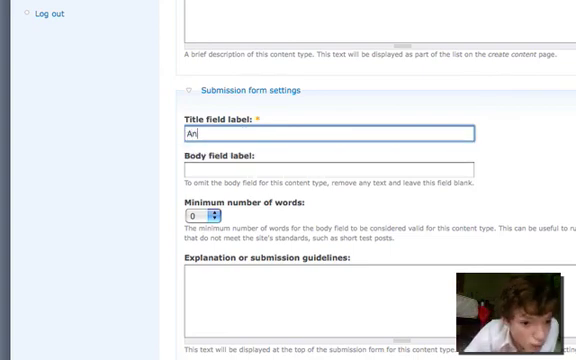
{"action": "type", "text": "wser"}
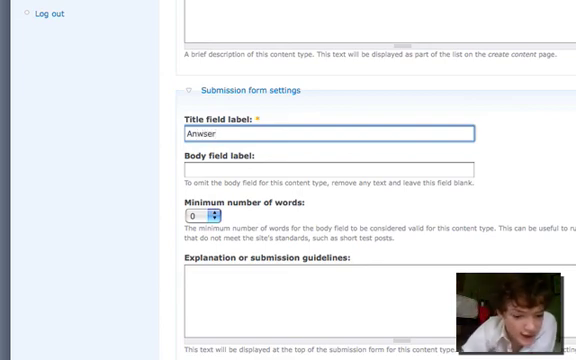
{"action": "scroll", "scroll_direction": "down", "scroll_amount": 3}
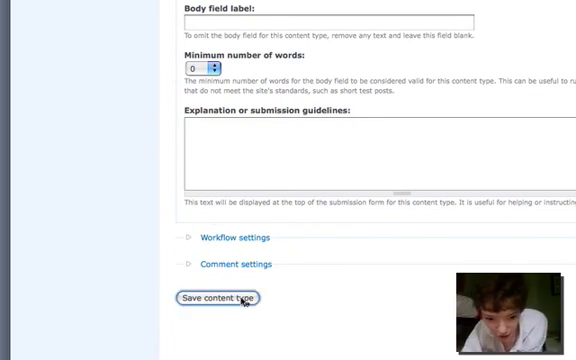
{"action": "left_click", "coordinate": [215, 297]}
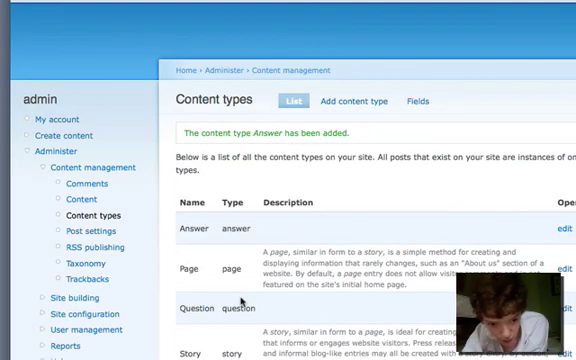
- Scroll the content types list showing Answer, Page, Question and Story
{"action": "scroll", "scroll_direction": "down", "scroll_amount": 3}
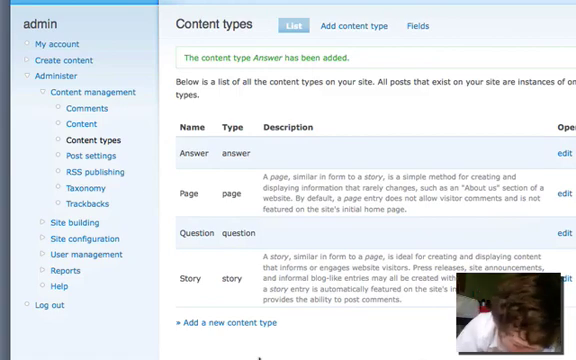
{"action": "mouse_move", "coordinate": [73, 186]}
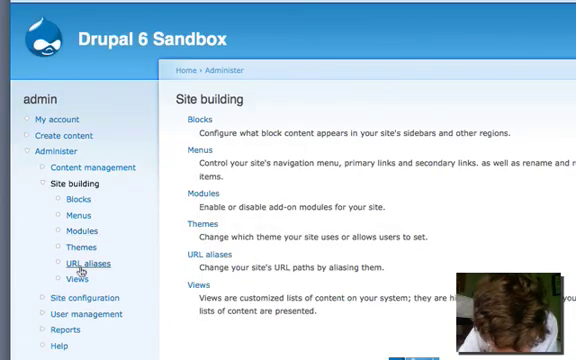
- Browse the default views listed under Site building > Views
{"action": "left_click", "coordinate": [74, 280]}
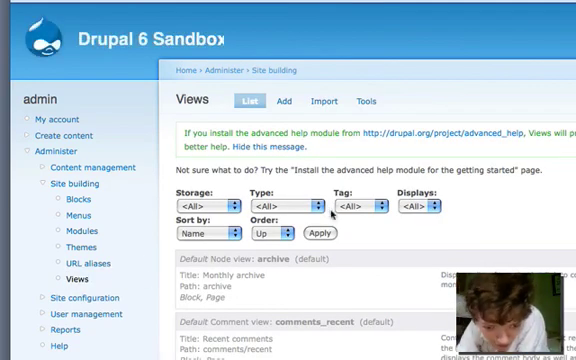
{"action": "scroll", "scroll_direction": "down", "scroll_amount": 3}
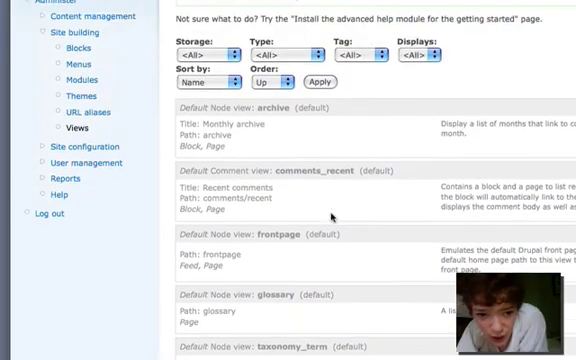
{"action": "scroll", "scroll_direction": "up", "scroll_amount": 3}
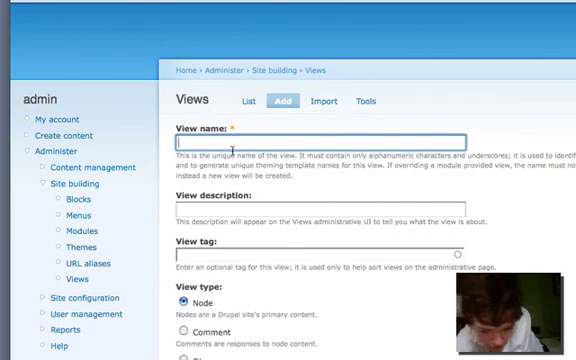
- Create a Node-type view named 'questions' and proceed to its edit page
{"action": "type", "text": "q"}
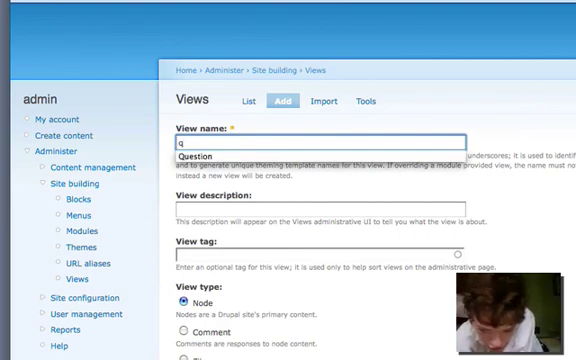
{"action": "type", "text": "ue"}
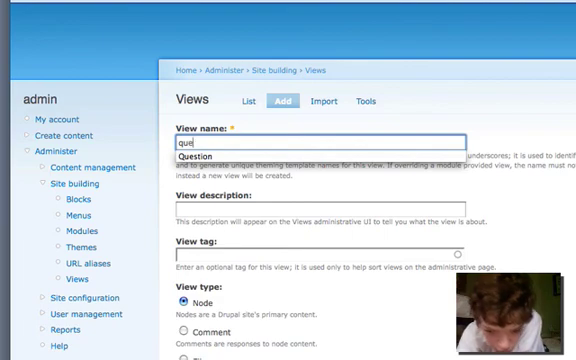
{"action": "type", "text": "stions"}
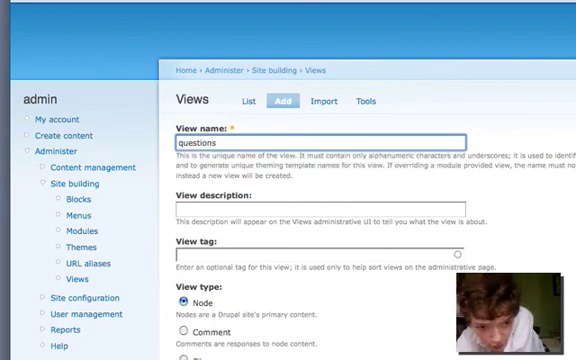
{"action": "type", "text": "q"}
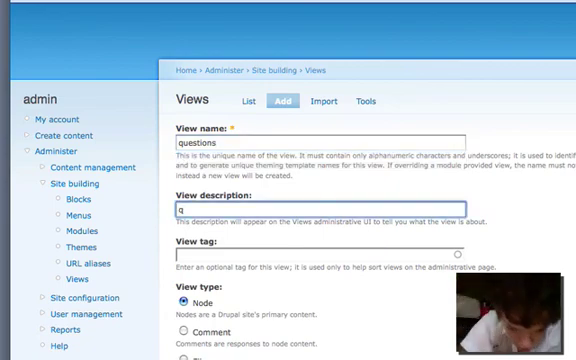
{"action": "scroll", "scroll_direction": "down", "scroll_amount": 3}
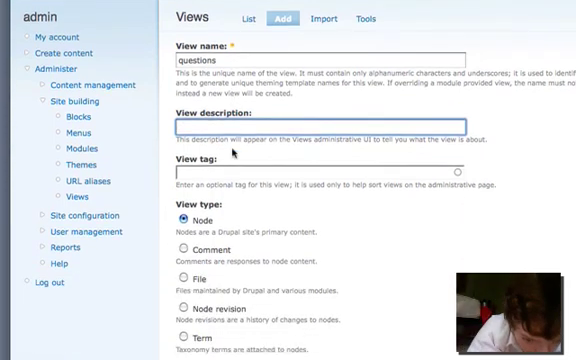
{"action": "scroll", "scroll_direction": "down", "scroll_amount": 3}
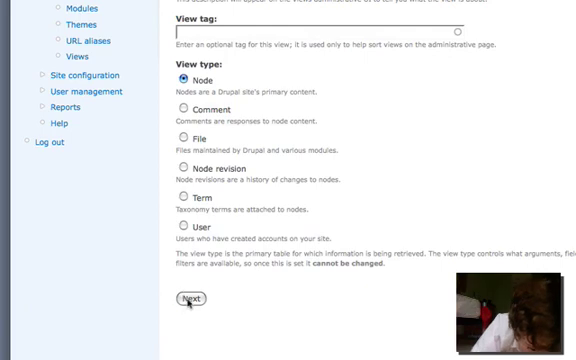
{"action": "left_click", "coordinate": [190, 300]}
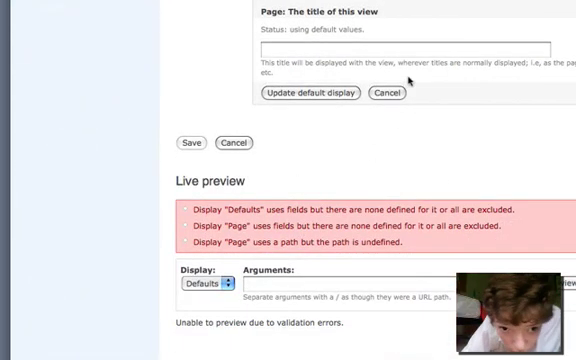
- Set the view title to 'Questions' and items per page to 0 (unlimited)
{"action": "left_click", "coordinate": [405, 48]}
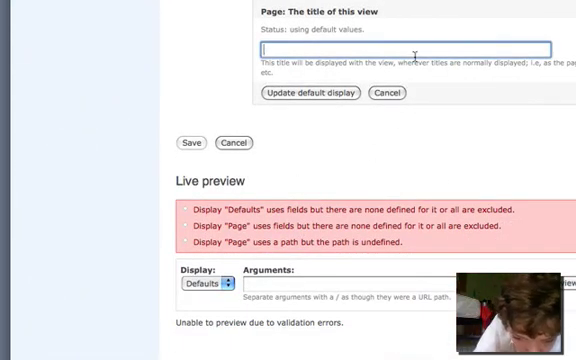
{"action": "type", "text": "Question"}
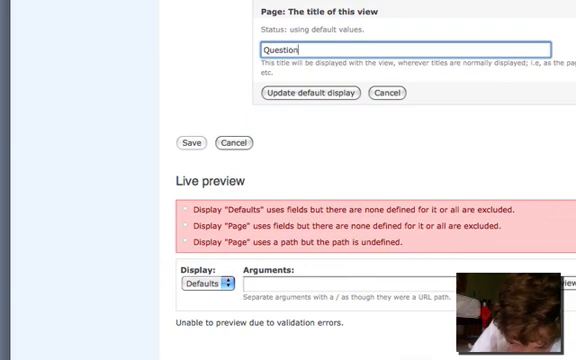
{"action": "type", "text": "s"}
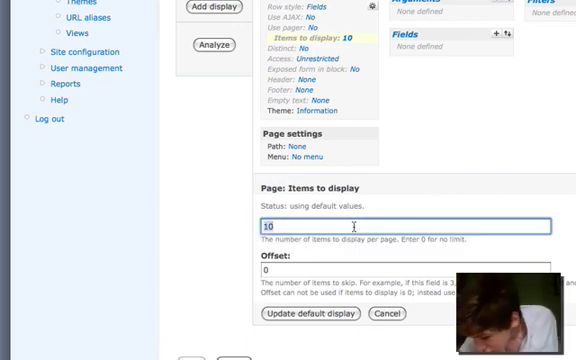
{"action": "type", "text": "0"}
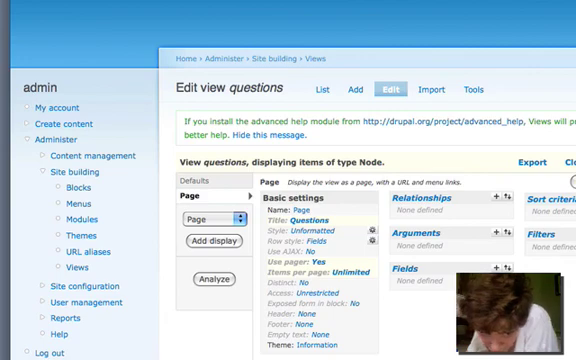
- Add a Node: Post date sort criterion to the questions view's default display
{"action": "scroll", "scroll_direction": "down", "scroll_amount": 3}
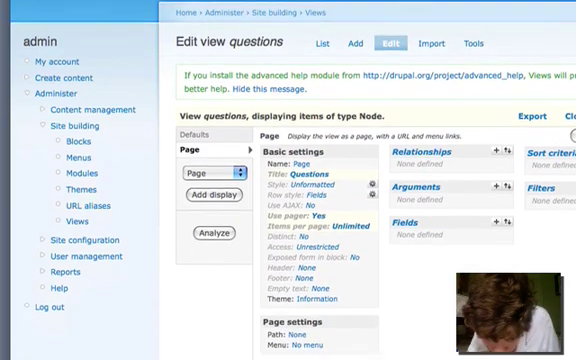
{"action": "scroll", "scroll_direction": "down", "scroll_amount": 3}
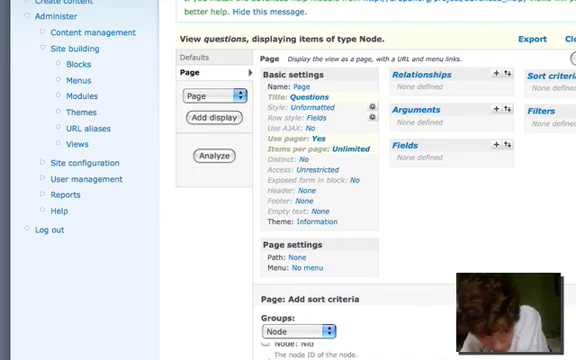
{"action": "scroll", "scroll_direction": "down", "scroll_amount": 3}
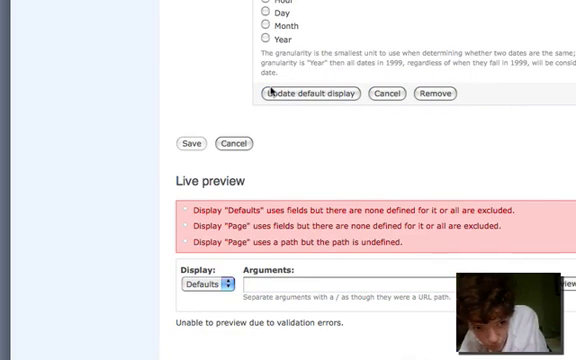
{"action": "scroll", "scroll_direction": "up", "scroll_amount": 3}
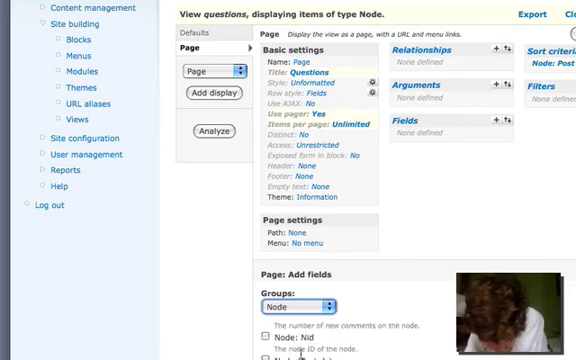
- Add Node: Title as a field on the questions view's default display
{"action": "scroll", "scroll_direction": "down", "scroll_amount": 3}
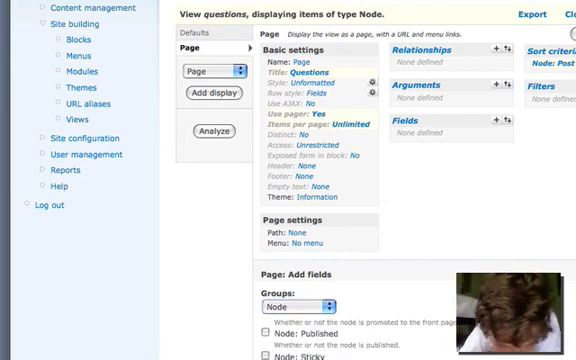
{"action": "scroll", "scroll_direction": "down", "scroll_amount": 3}
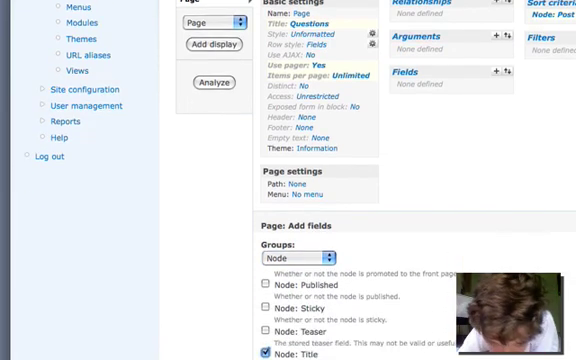
{"action": "scroll", "scroll_direction": "down", "scroll_amount": 3}
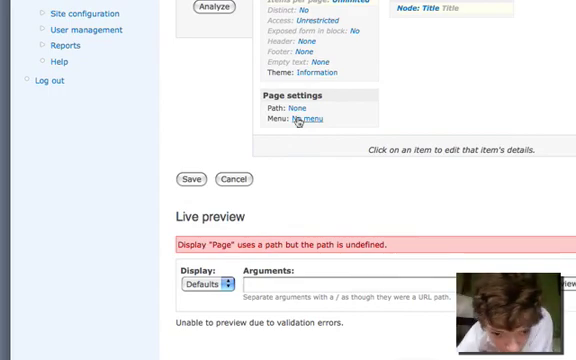
{"action": "scroll", "scroll_direction": "down", "scroll_amount": 3}
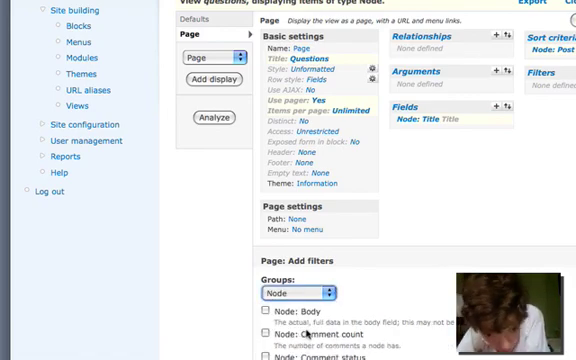
- Filter the questions view to Node: Published = Yes and Node: Type = Question
{"action": "scroll", "scroll_direction": "down", "scroll_amount": 3}
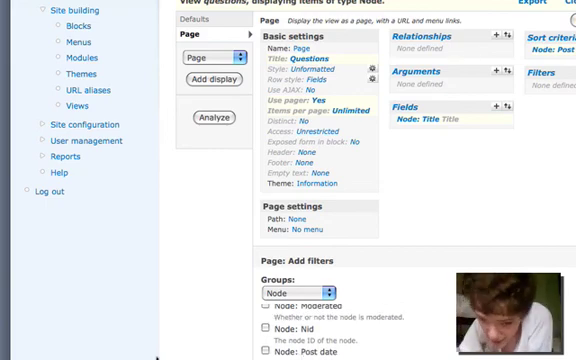
{"action": "scroll", "scroll_direction": "down", "scroll_amount": 3}
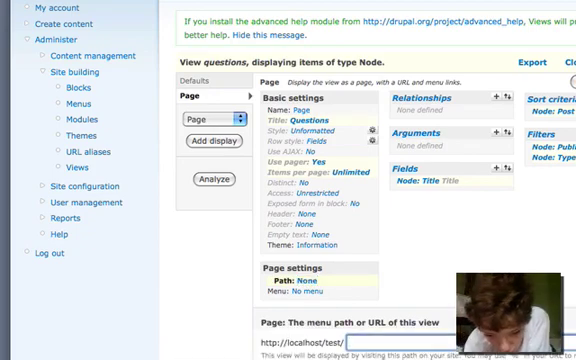
- Set the Questions page display path to 'questions'
{"action": "type", "text": "q"}
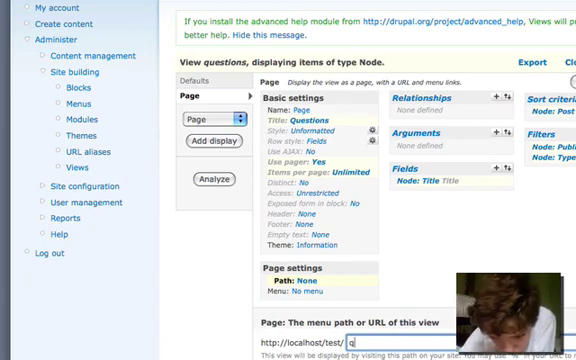
{"action": "type", "text": "quest"}
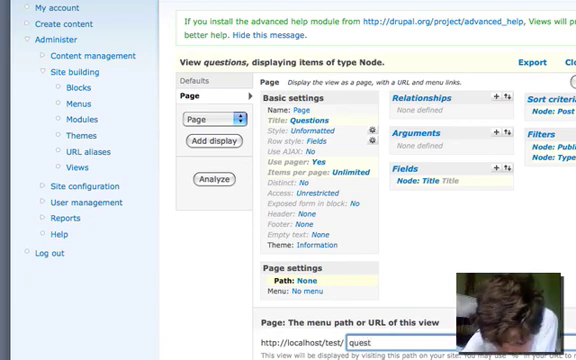
{"action": "type", "text": "ion"}
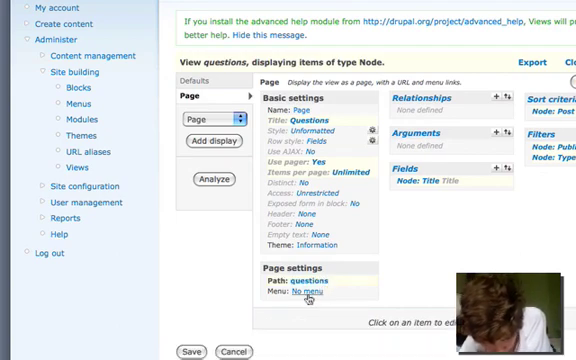
{"action": "left_click", "coordinate": [313, 294]}
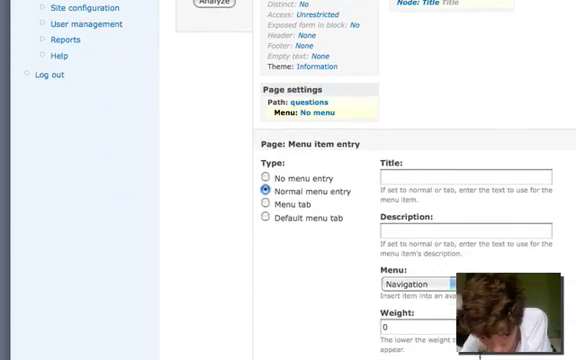
- Give the questions page a Normal menu entry titled 'Questions'
{"action": "scroll", "scroll_direction": "down", "scroll_amount": 3}
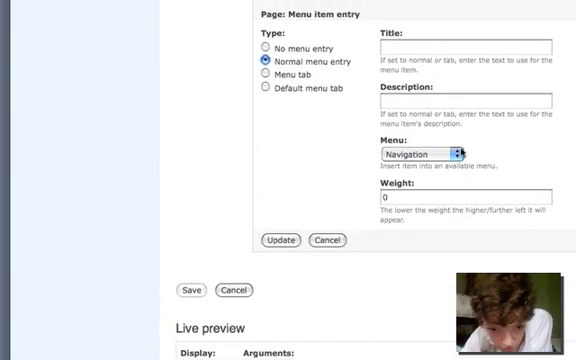
{"action": "left_click", "coordinate": [420, 154]}
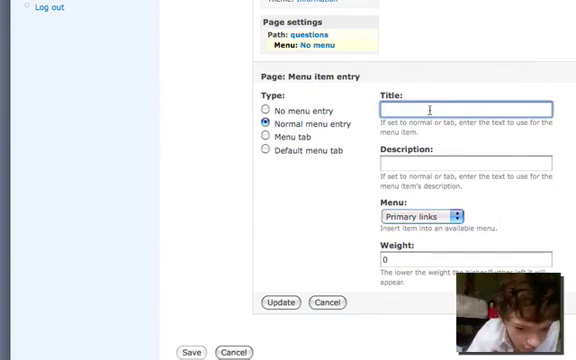
{"action": "type", "text": "Q"}
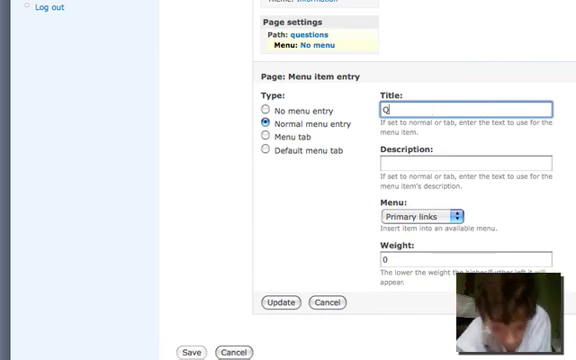
{"action": "type", "text": "u"}
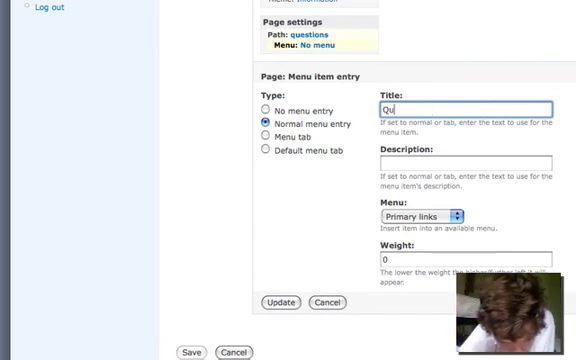
{"action": "type", "text": "estio"}
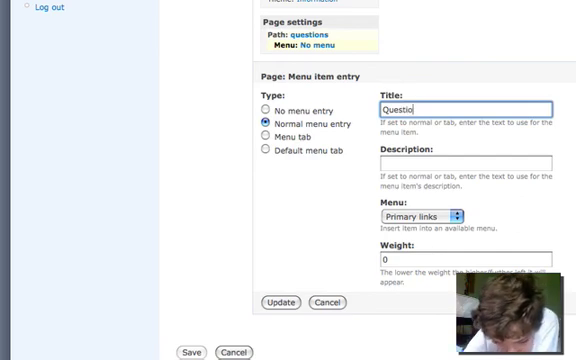
{"action": "type", "text": "d"}
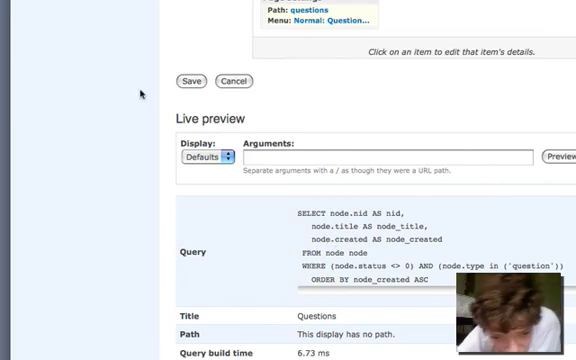
{"action": "scroll", "scroll_direction": "up", "scroll_amount": 3}
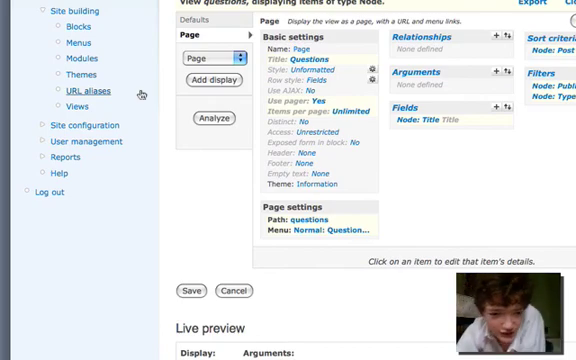
{"action": "scroll", "scroll_direction": "up", "scroll_amount": 3}
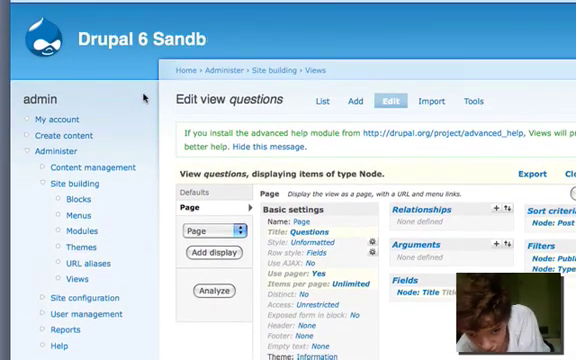
{"action": "scroll", "scroll_direction": "down", "scroll_amount": 3}
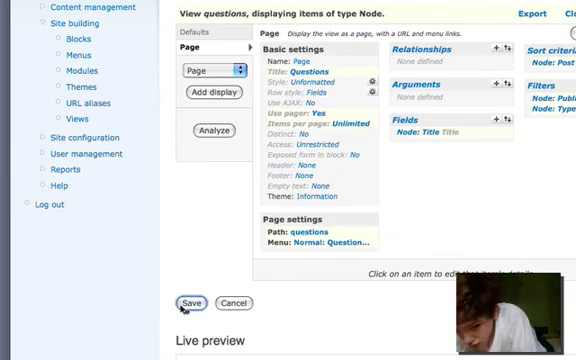
- Save the questions view and begin an Answer field labelled 'Question', named field_g
{"action": "left_click", "coordinate": [191, 300]}
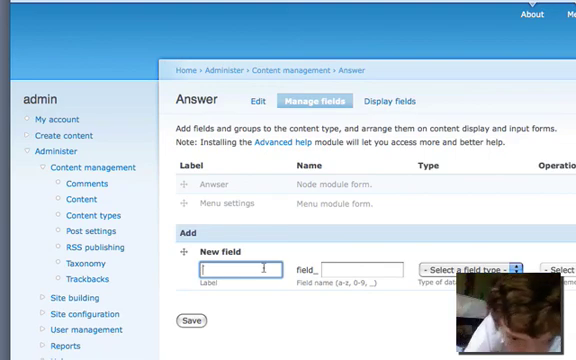
{"action": "type", "text": "Question"}
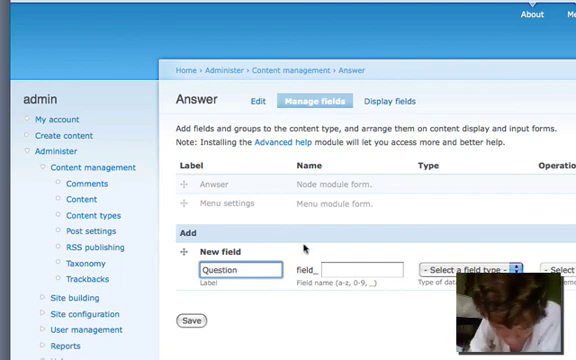
{"action": "left_click", "coordinate": [360, 270]}
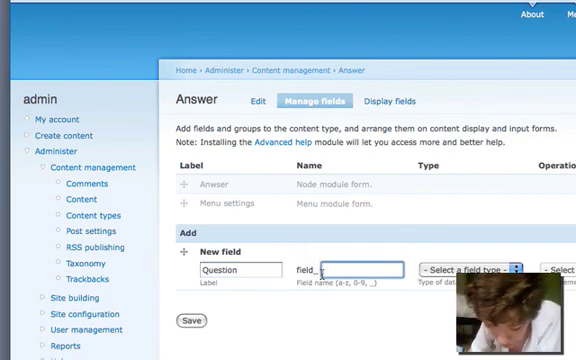
{"action": "type", "text": "g"}
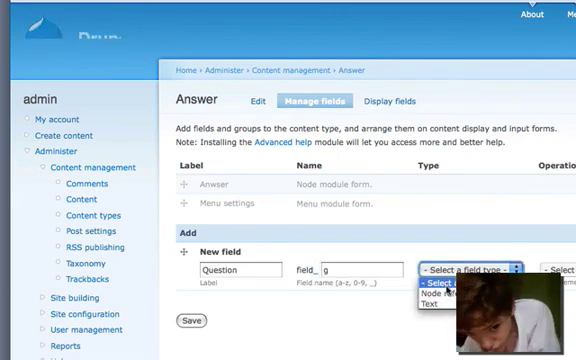
- Make field_g a required node reference to Question content via the 'questions' view
{"action": "left_click", "coordinate": [445, 294]}
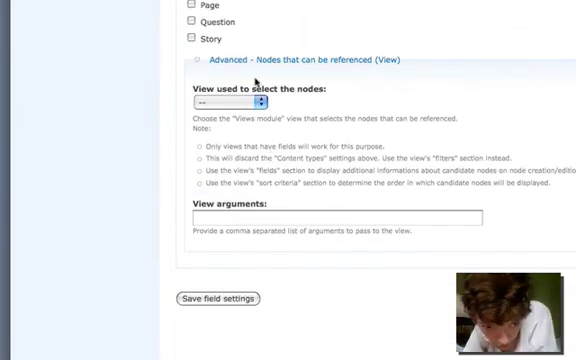
{"action": "scroll", "scroll_direction": "up", "scroll_amount": 3}
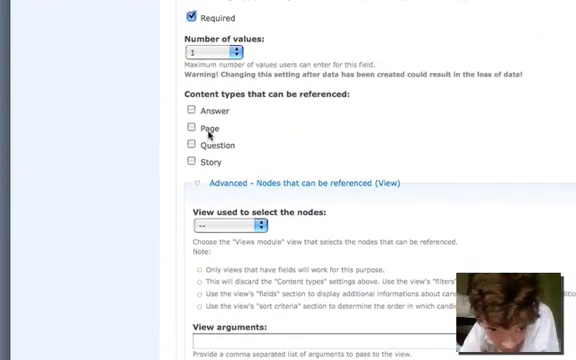
{"action": "left_click", "coordinate": [188, 146]}
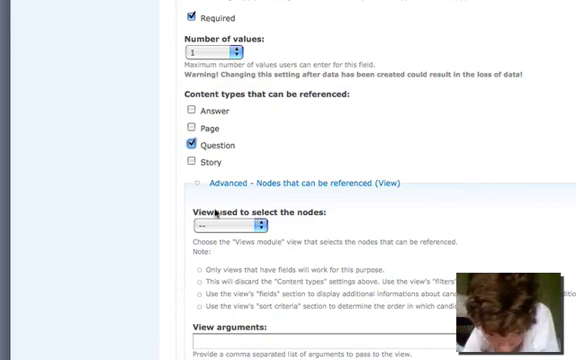
{"action": "left_click", "coordinate": [205, 230]}
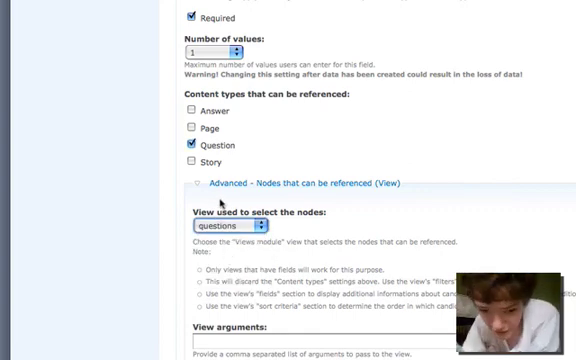
{"action": "scroll", "scroll_direction": "down", "scroll_amount": 3}
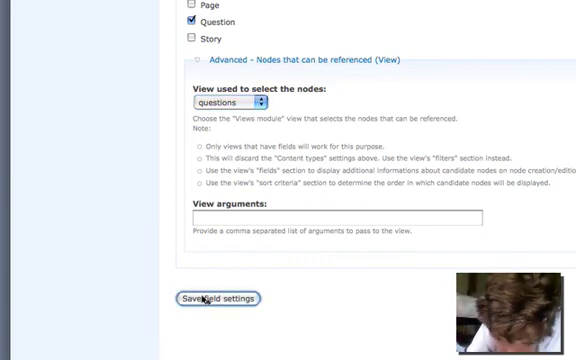
{"action": "left_click", "coordinate": [211, 296]}
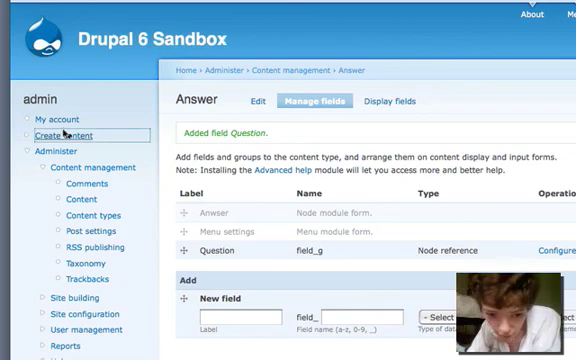
- Create and save a Question node titled 'what dog?'
{"action": "left_click", "coordinate": [59, 135]}
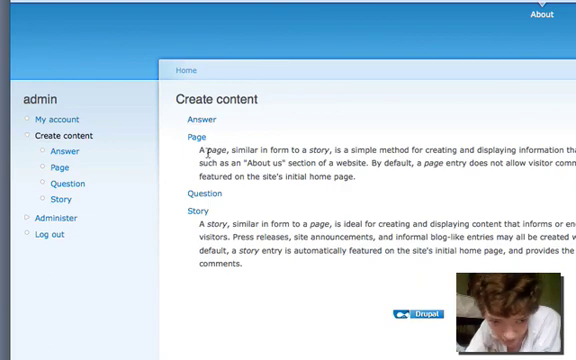
{"action": "mouse_move", "coordinate": [208, 190]}
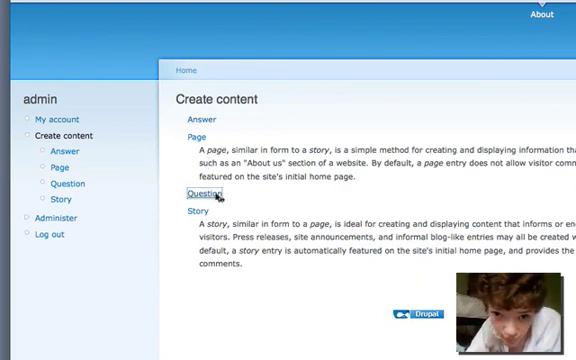
{"action": "left_click", "coordinate": [201, 193]}
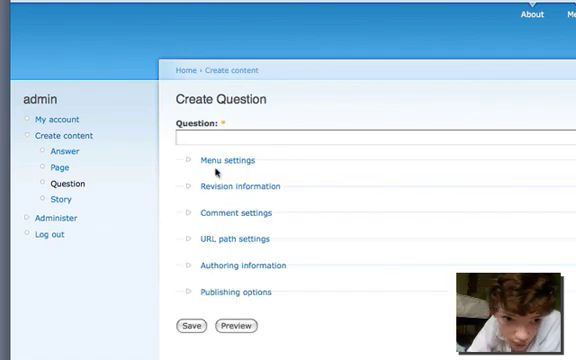
{"action": "left_click", "coordinate": [306, 137]}
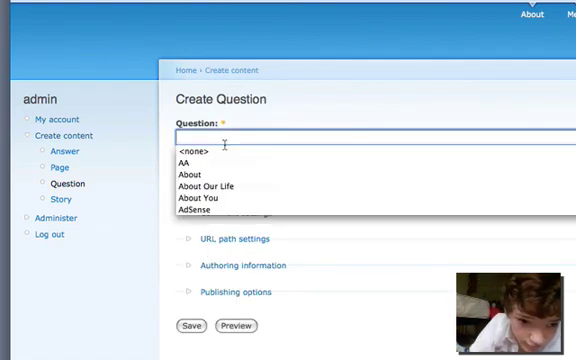
{"action": "type", "text": "w"}
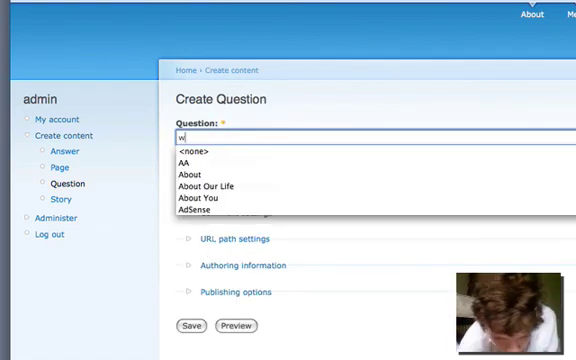
{"action": "type", "text": "hat dog"}
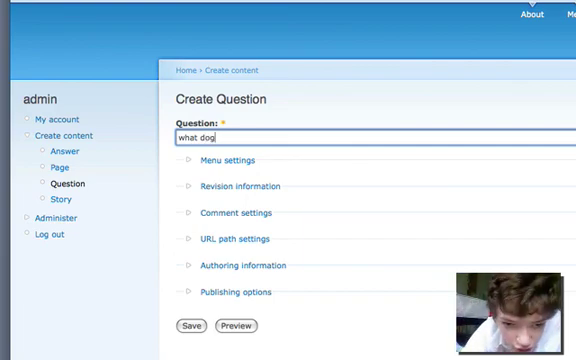
{"action": "type", "text": "?"}
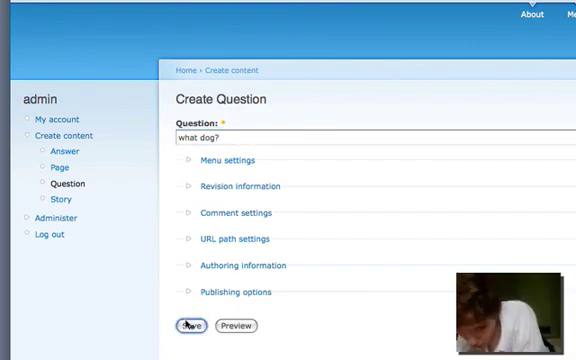
{"action": "left_click", "coordinate": [194, 325]}
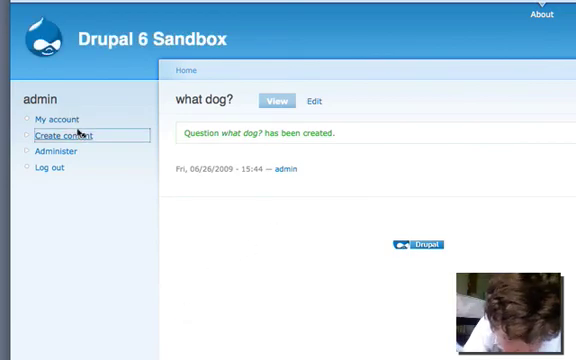
- Start a new Answer with text 'rover', pointing to the 'what dog?' question
{"action": "left_click", "coordinate": [64, 135]}
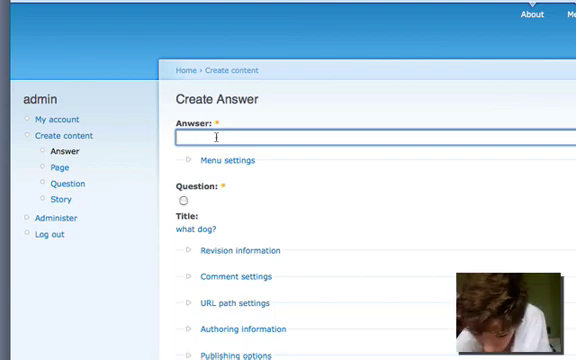
{"action": "type", "text": "r"}
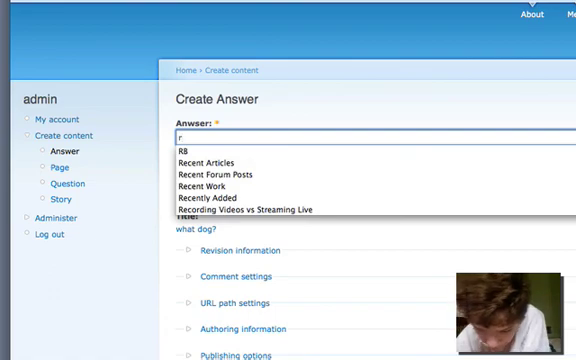
{"action": "type", "text": "over"}
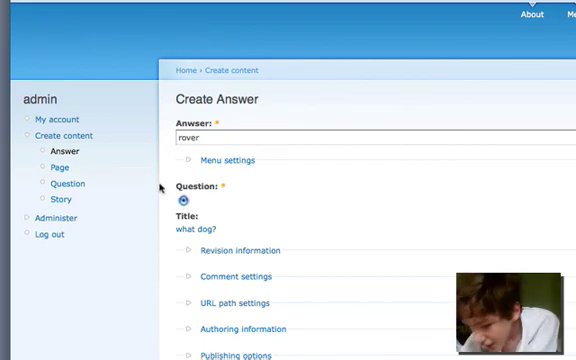
{"action": "mouse_move", "coordinate": [385, 170]}
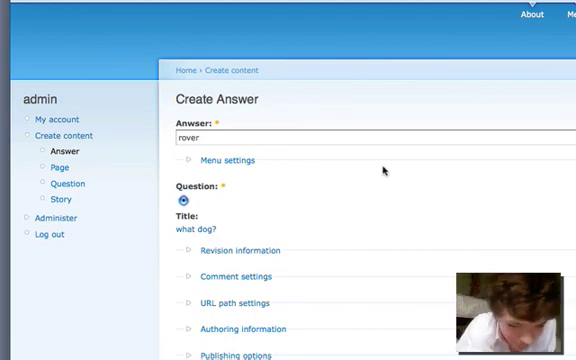
{"action": "mouse_move", "coordinate": [105, 287]}
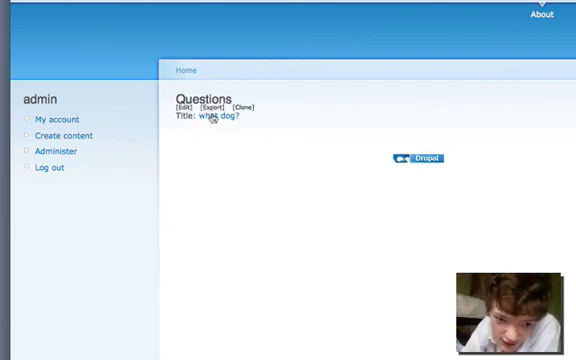
- Open the 'what dog?' question from the /questions listing
{"action": "left_click", "coordinate": [218, 115]}
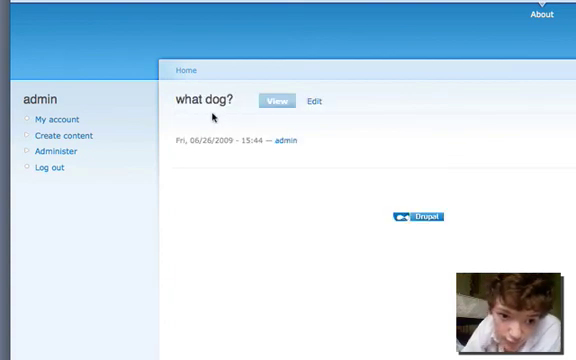